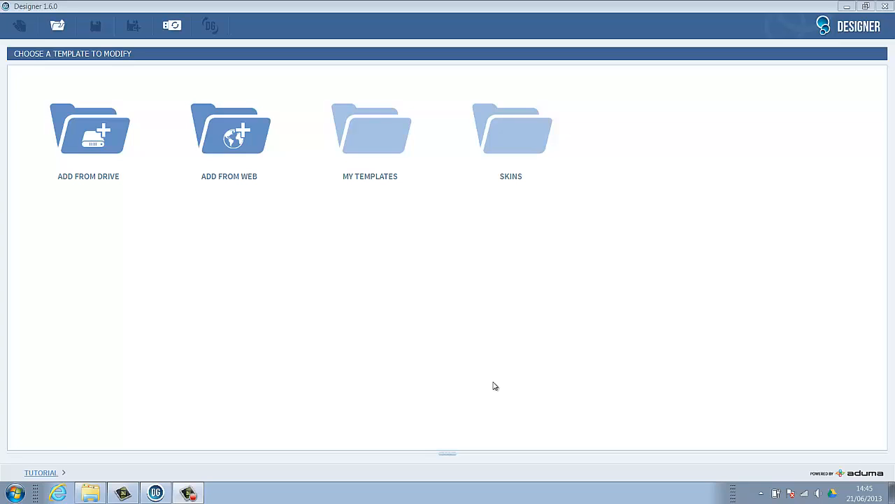
mouse_move(489, 383)
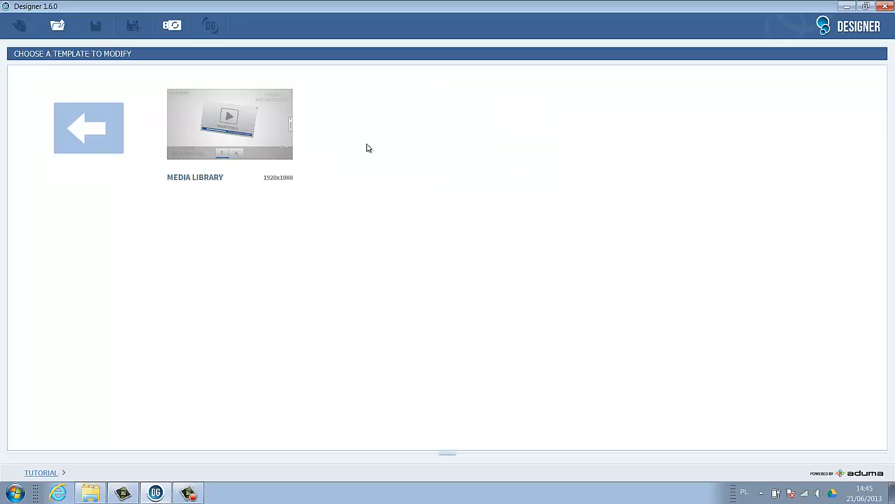
mouse_move(264, 124)
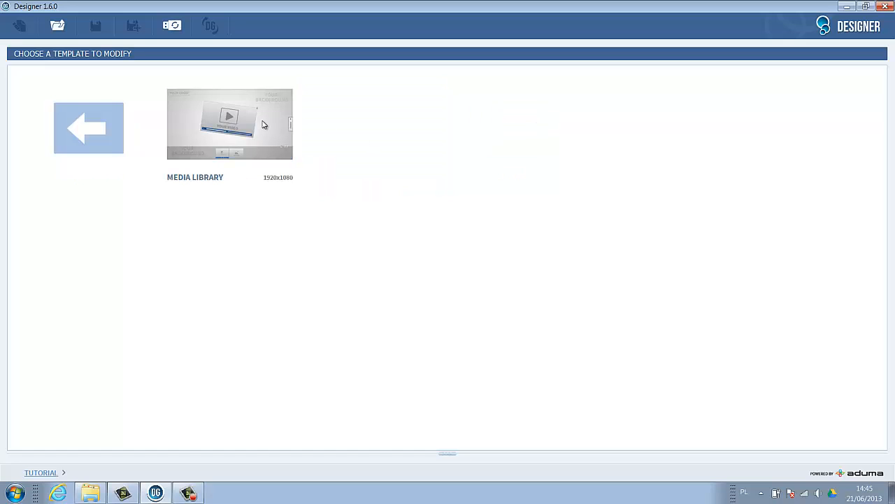
Step: Select the 1920x1080 Media Library template in My Templates and open it
click(230, 124)
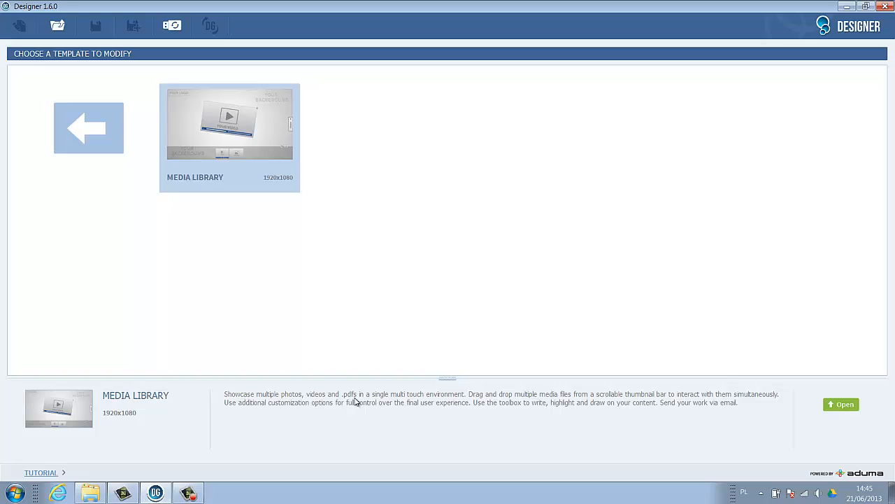
mouse_move(263, 146)
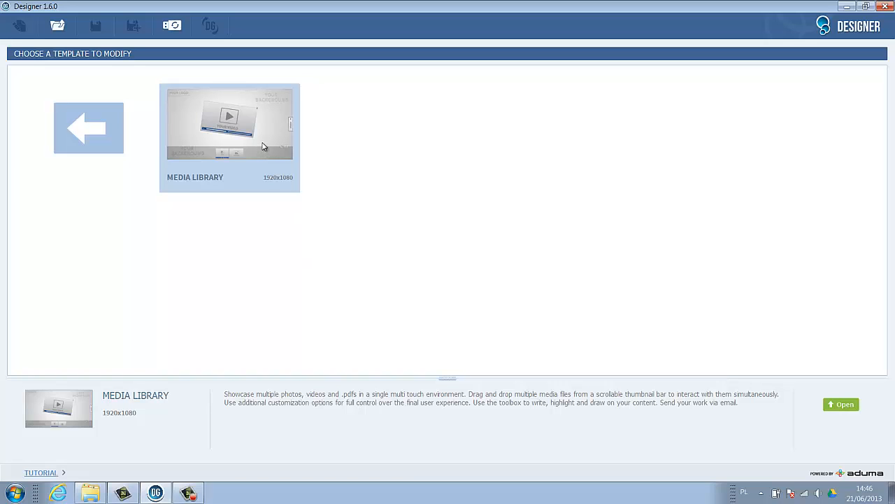
click(841, 405)
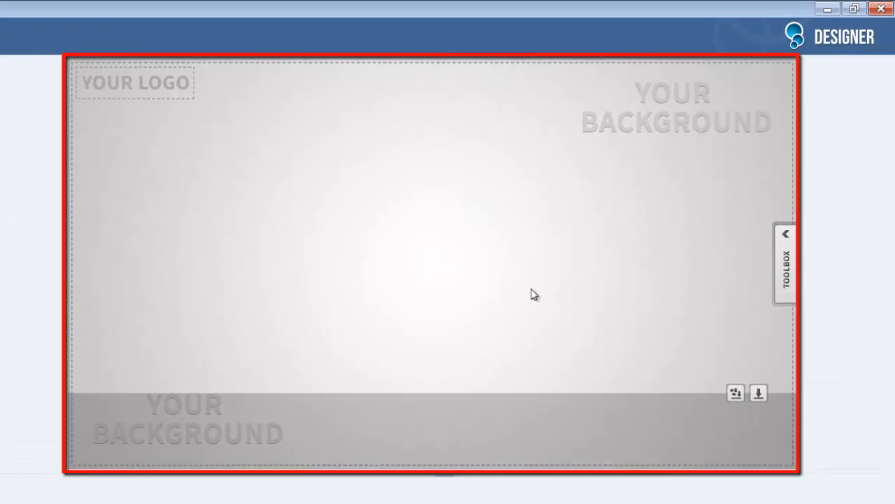
mouse_move(364, 303)
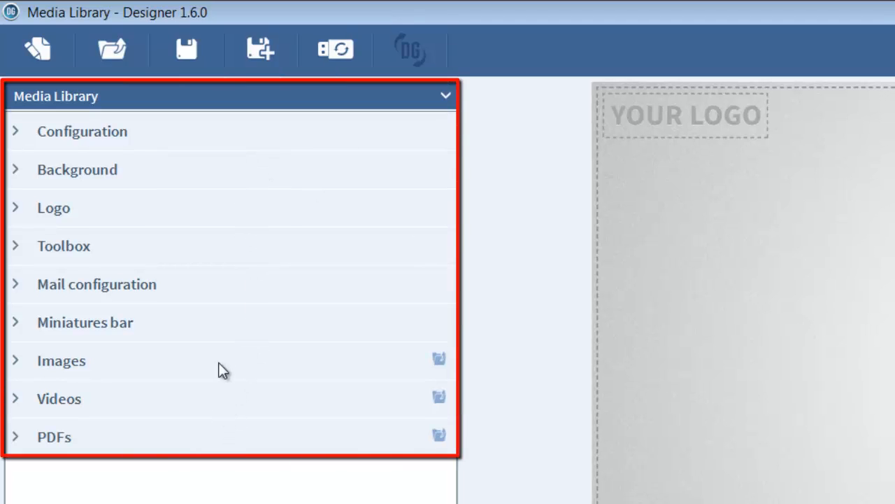
mouse_move(199, 175)
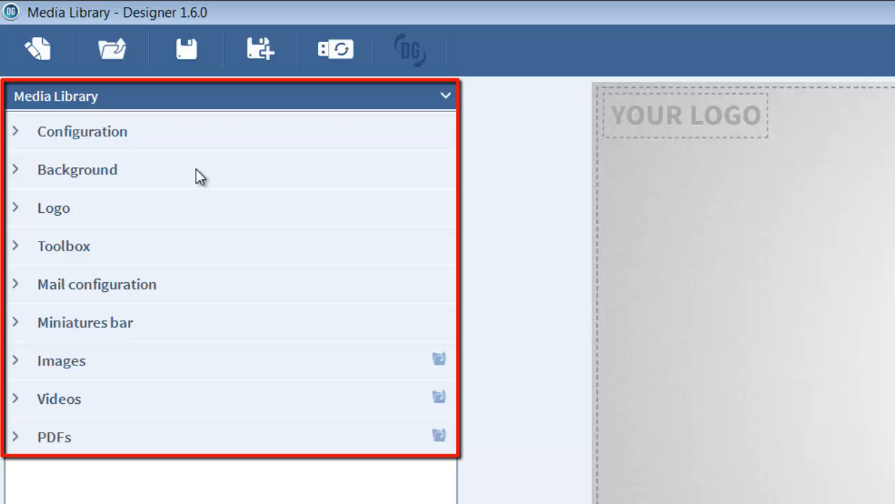
mouse_move(196, 387)
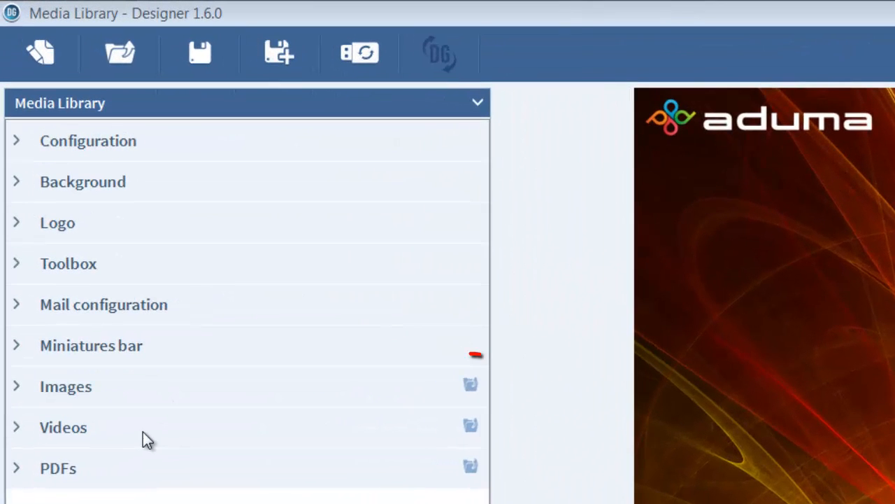
mouse_move(471, 384)
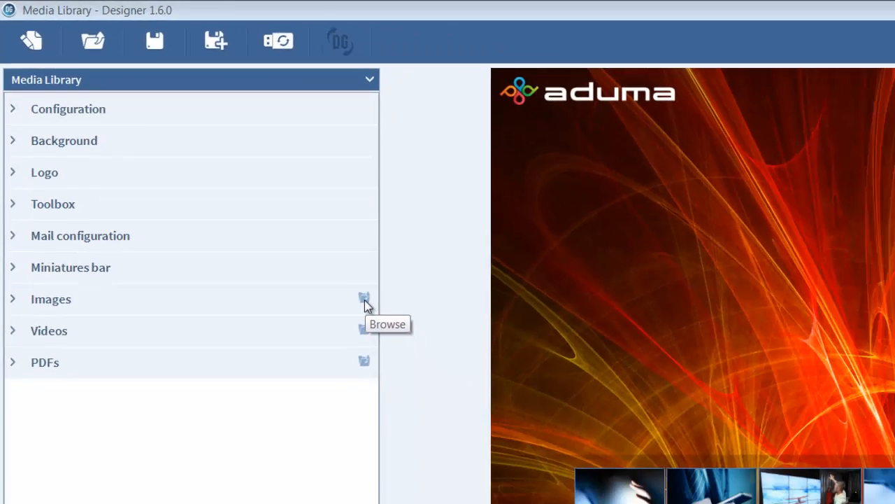
Step: Add the Chryzantema photo to the template's Images
click(363, 299)
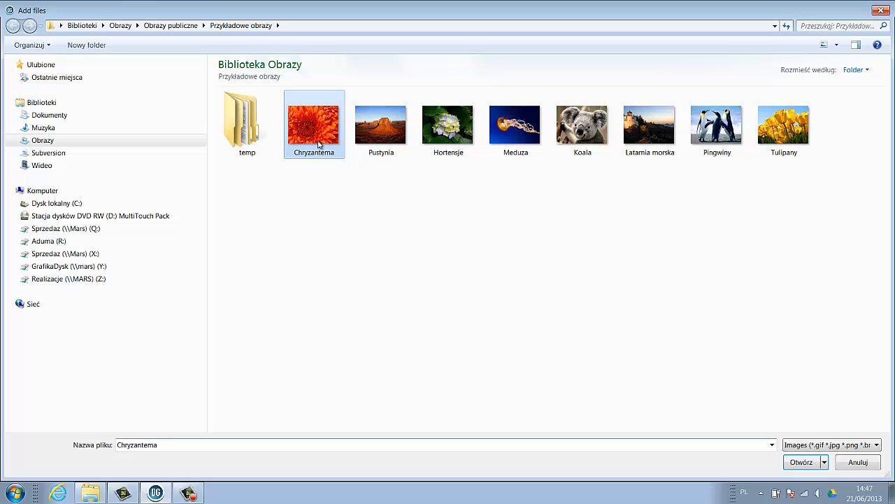
click(801, 461)
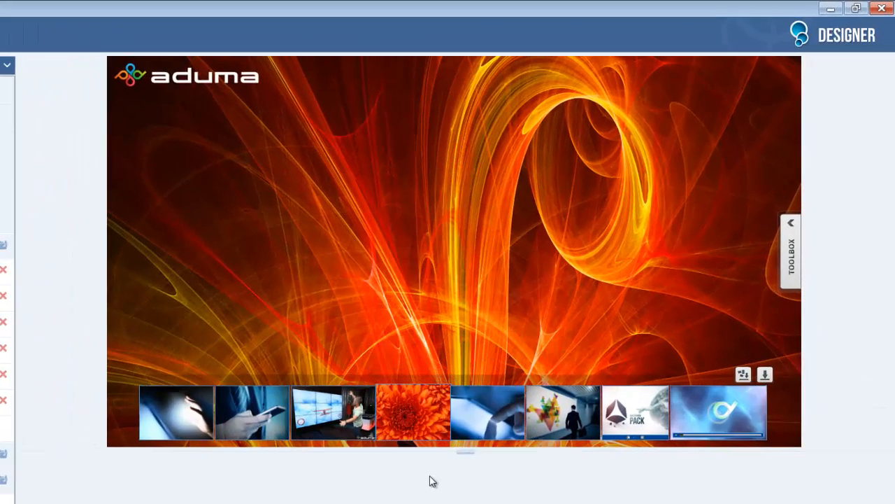
click(717, 412)
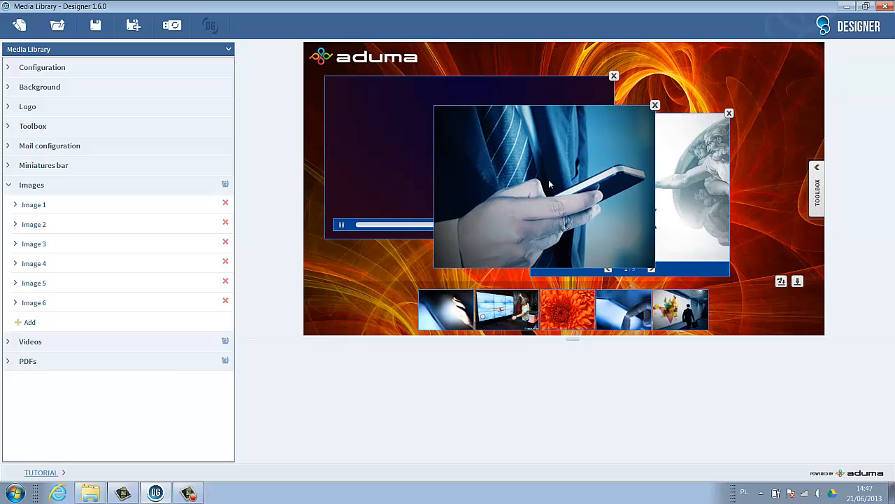
Step: Give Image 2 the title 'My sample m'
click(33, 224)
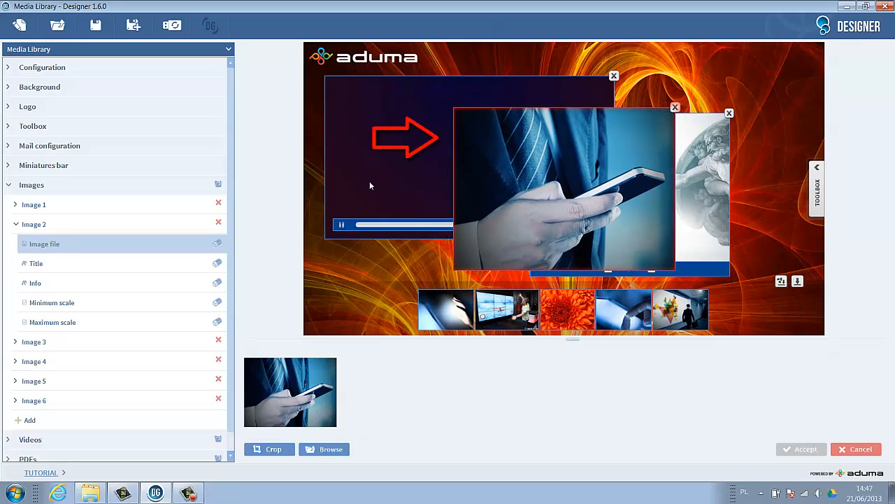
click(36, 263)
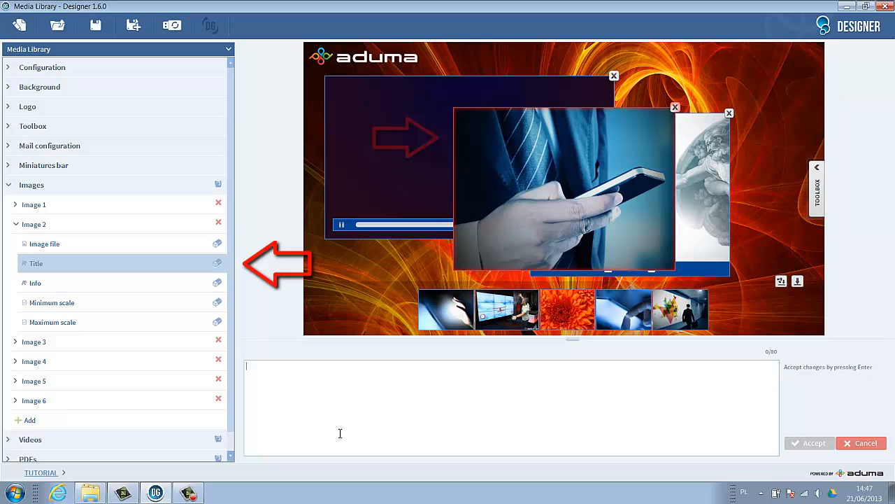
text(My sample m)
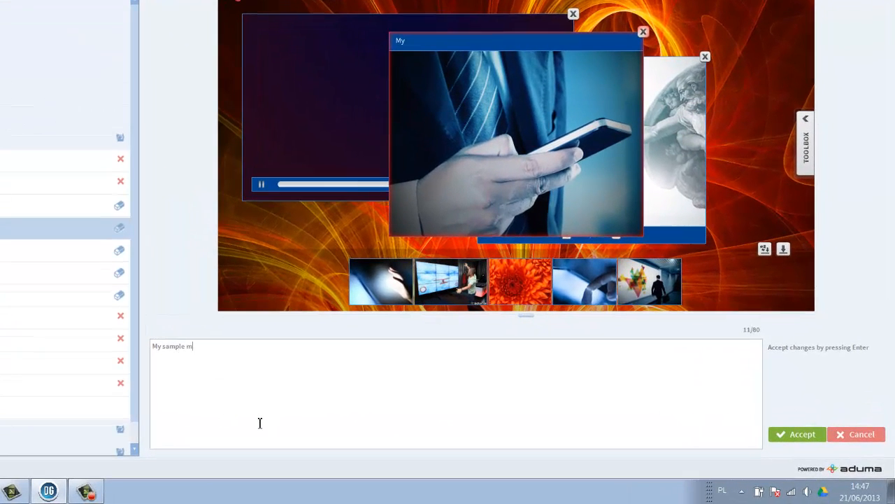